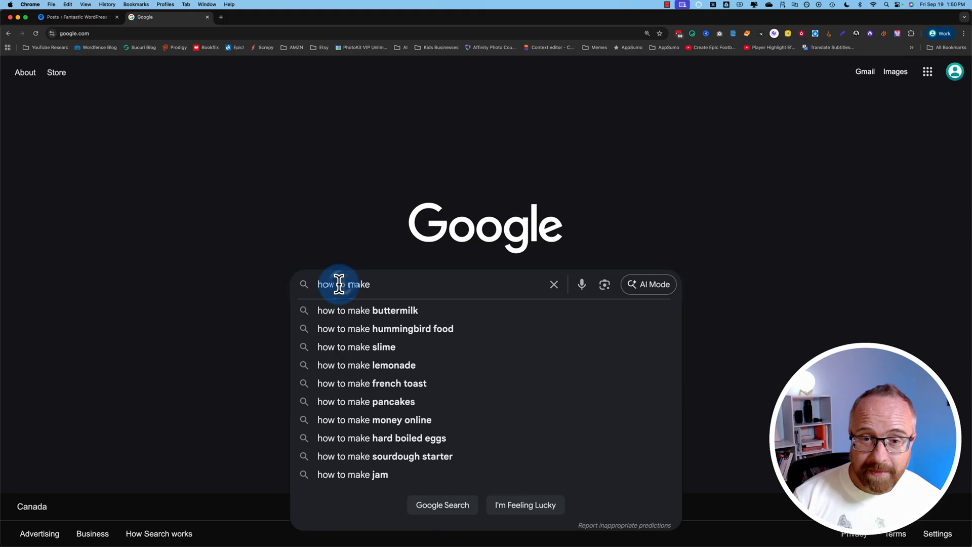
{"action": "mouse_move", "coordinate": [411, 290]}
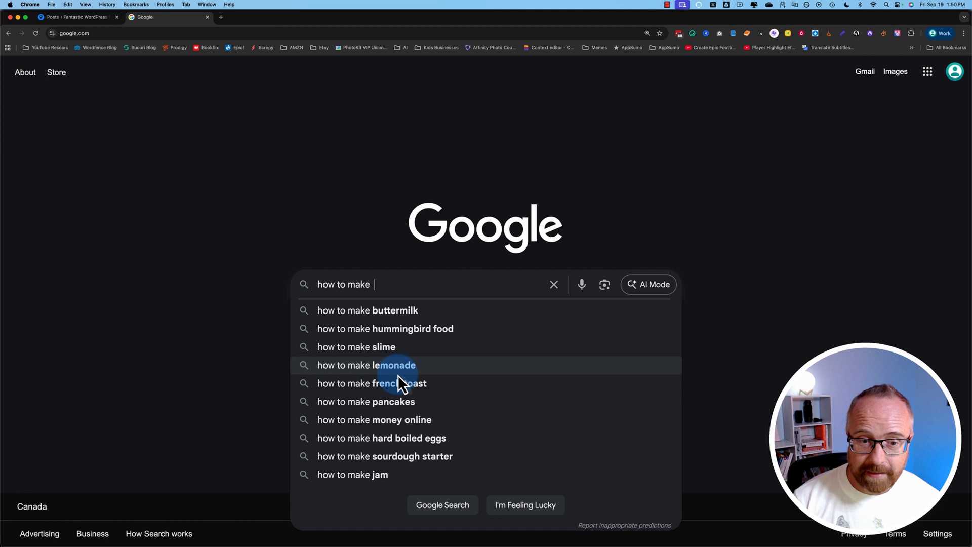
{"action": "mouse_move", "coordinate": [403, 320]}
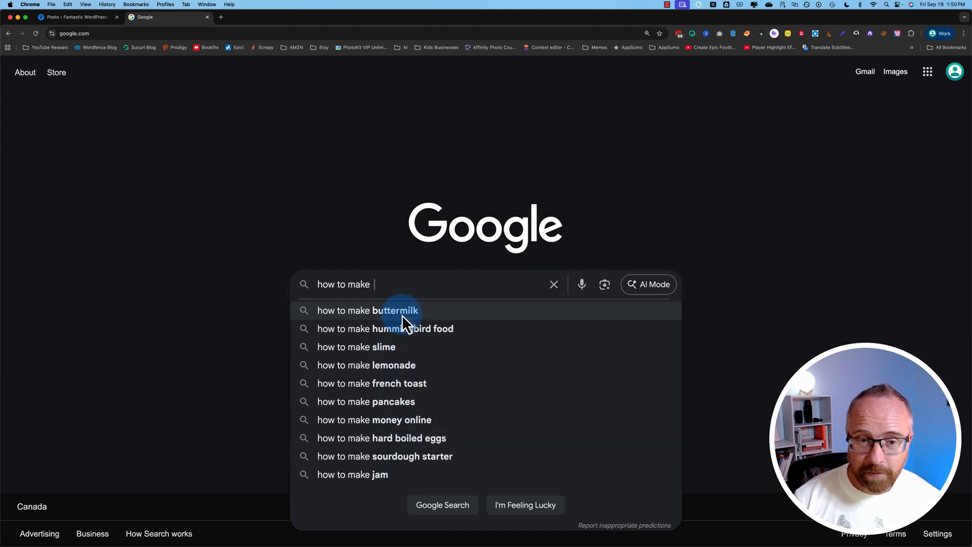
{"action": "mouse_move", "coordinate": [402, 364]}
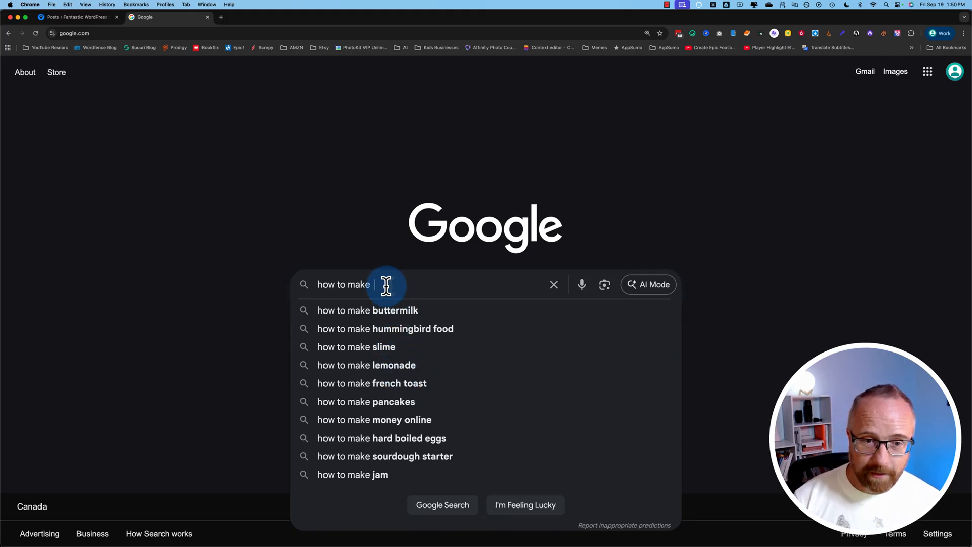
Check autocomplete suggestions for 'how to make' followed by a, b, c, d and f
{"action": "type", "text": "a"}
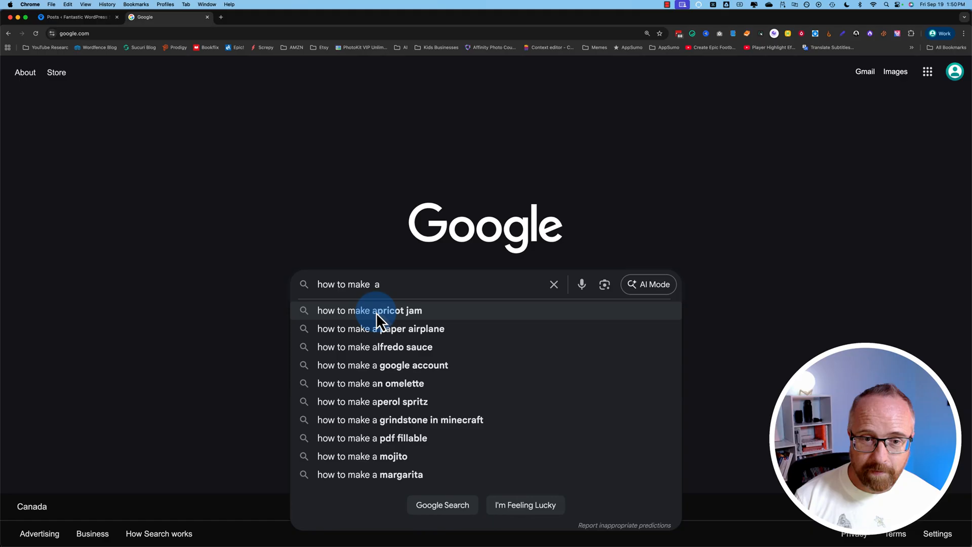
{"action": "mouse_move", "coordinate": [385, 356]}
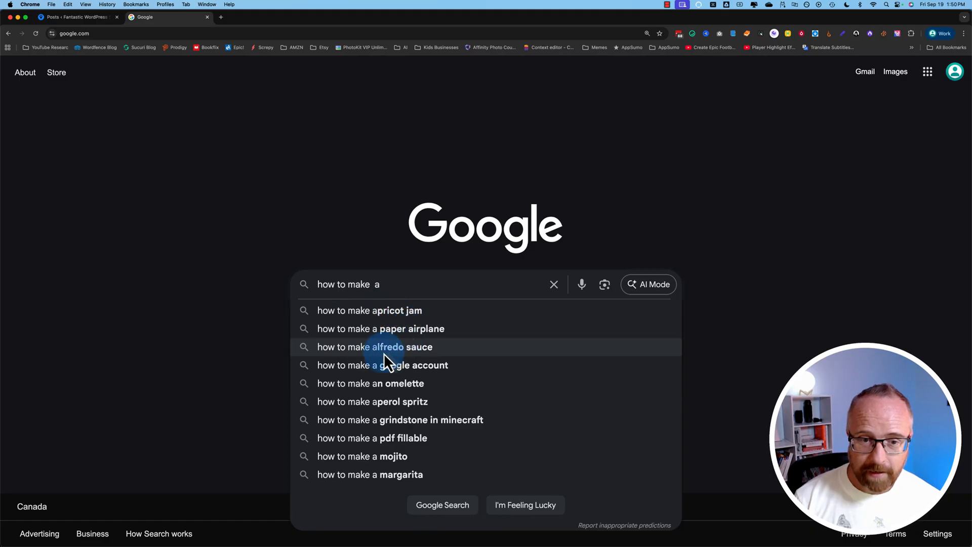
{"action": "mouse_move", "coordinate": [384, 365]}
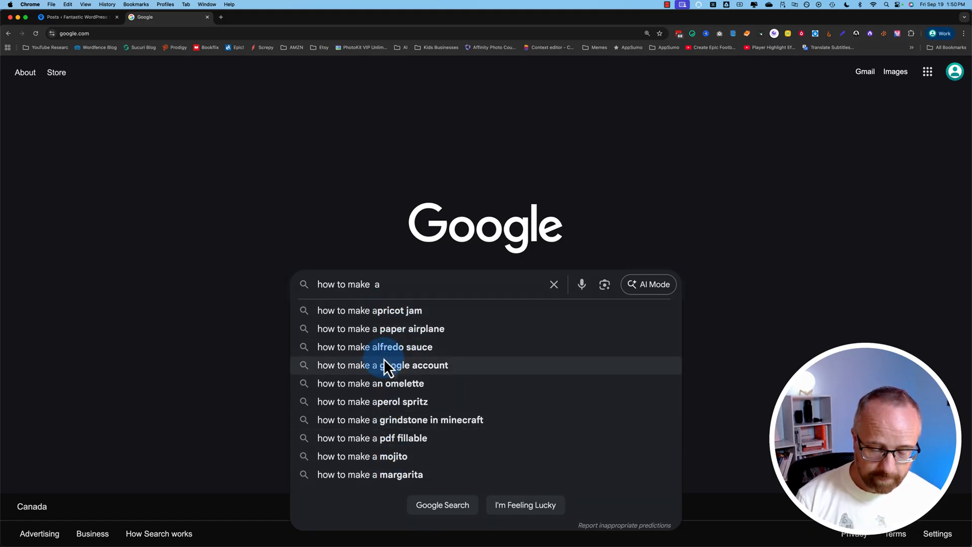
{"action": "type", "text": "b"}
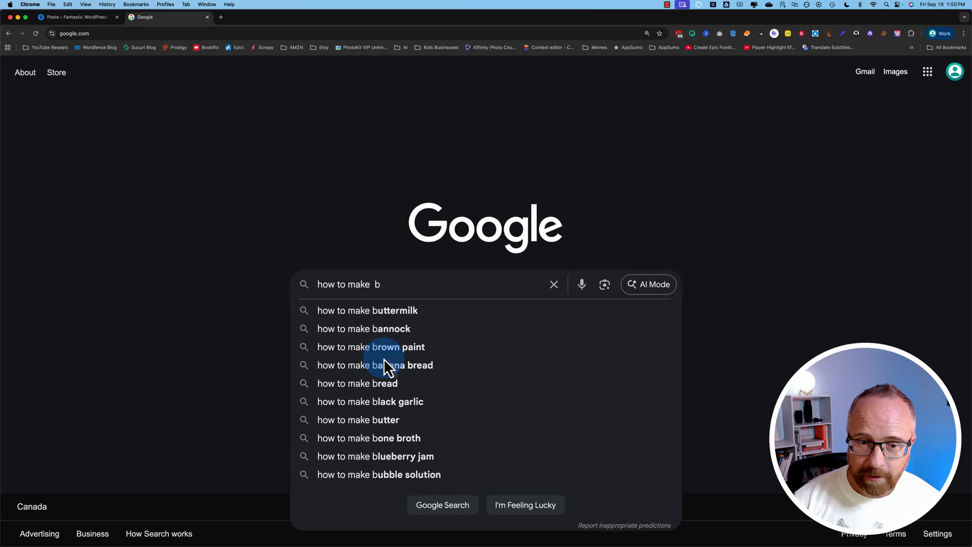
{"action": "type", "text": "c"}
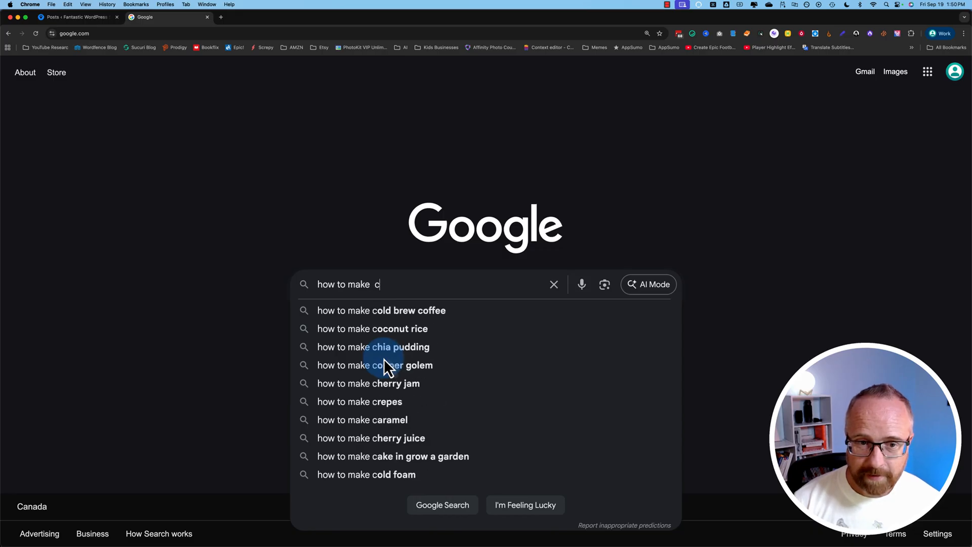
{"action": "type", "text": "d"}
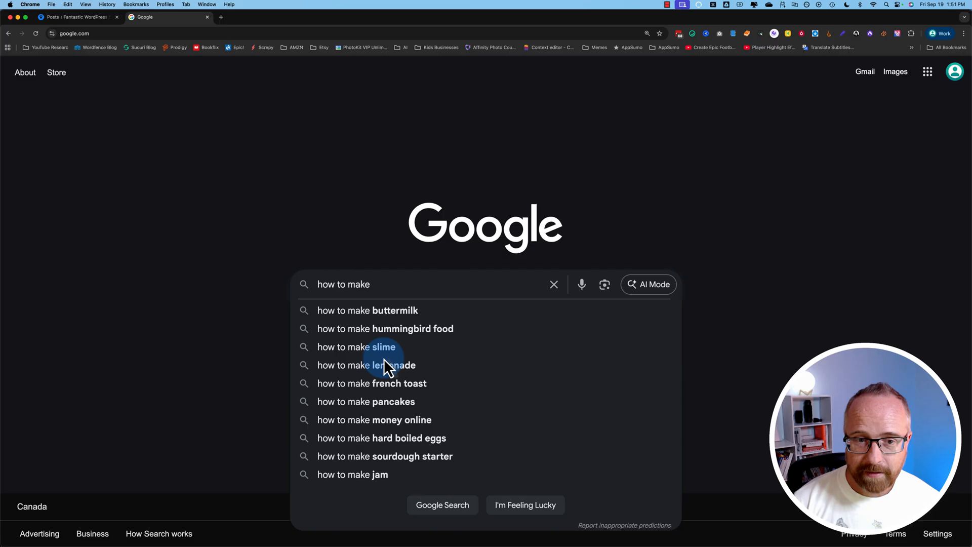
{"action": "type", "text": "f"}
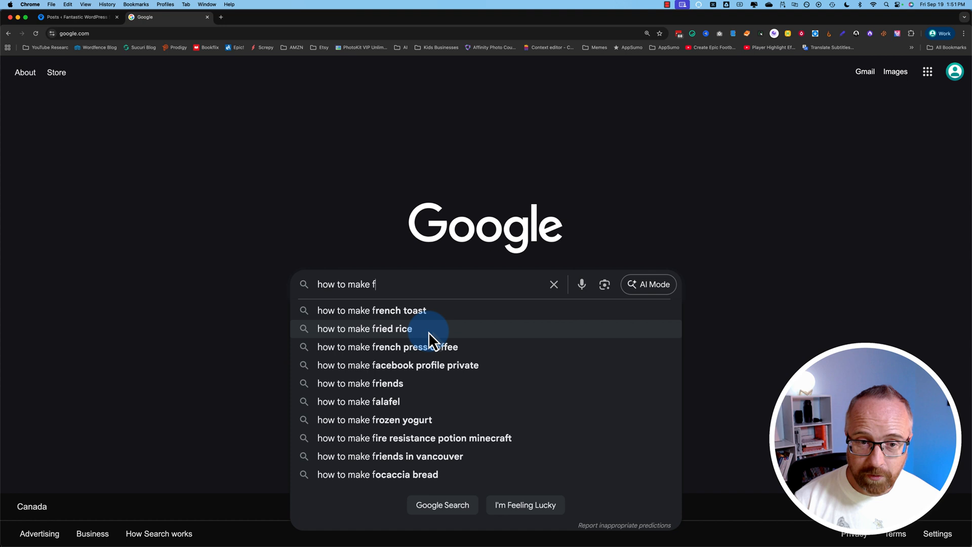
Extend the query to 'how to make french', try the letter c, then search French toast
{"action": "type", "text": "rench b"}
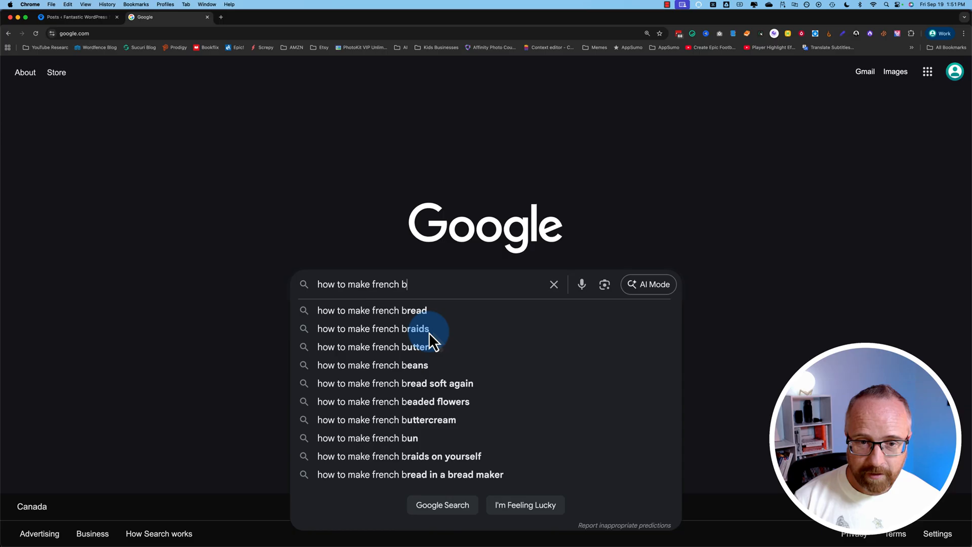
{"action": "type", "text": "c"}
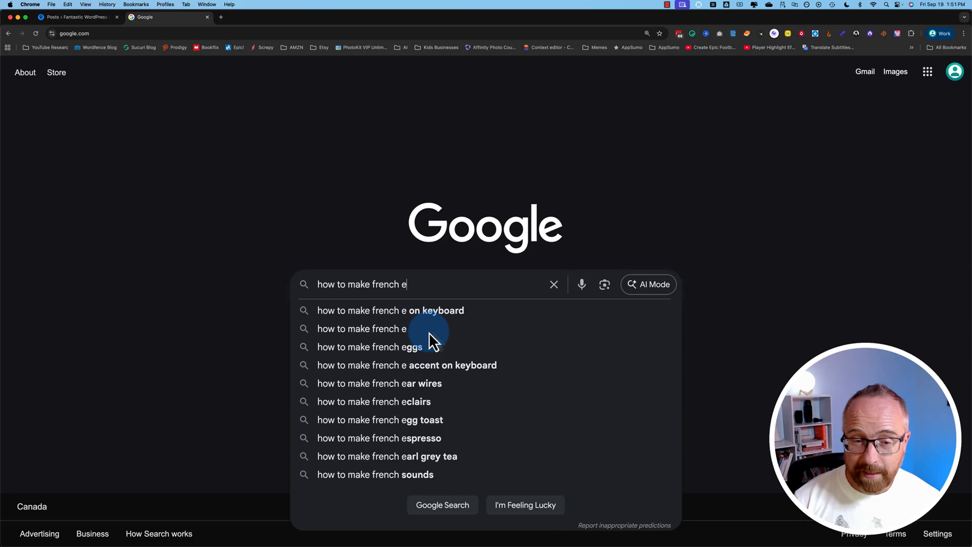
{"action": "key", "text": "Backspace"}
{"action": "type", "text": "toast"}
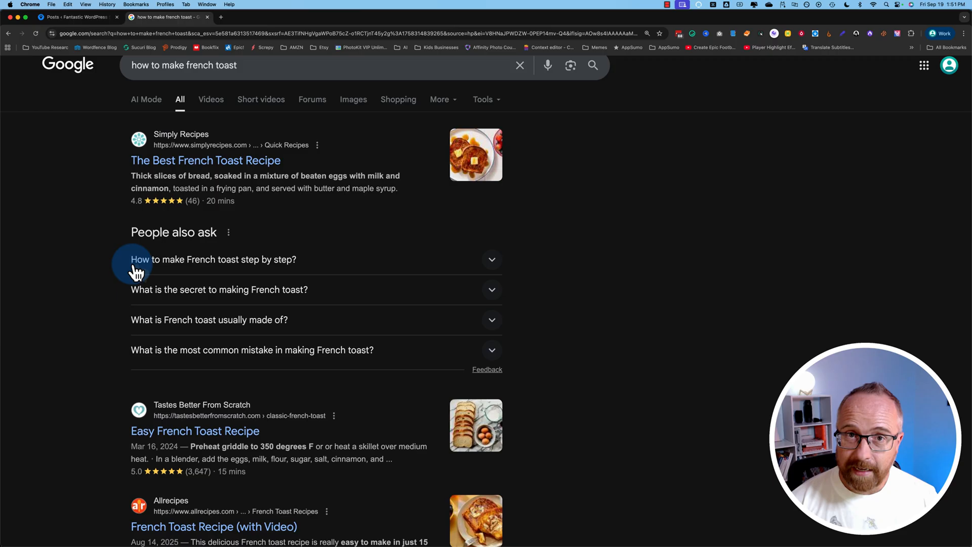
Expand the secret-to-French-toast question and load more People also ask questions
{"action": "left_click", "coordinate": [219, 290]}
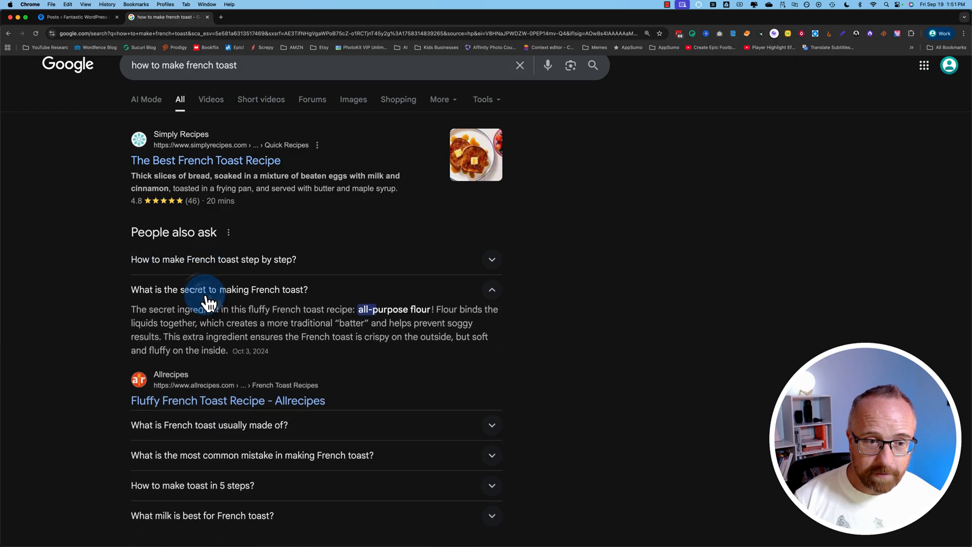
{"action": "scroll", "scroll_direction": "down", "scroll_amount": 3}
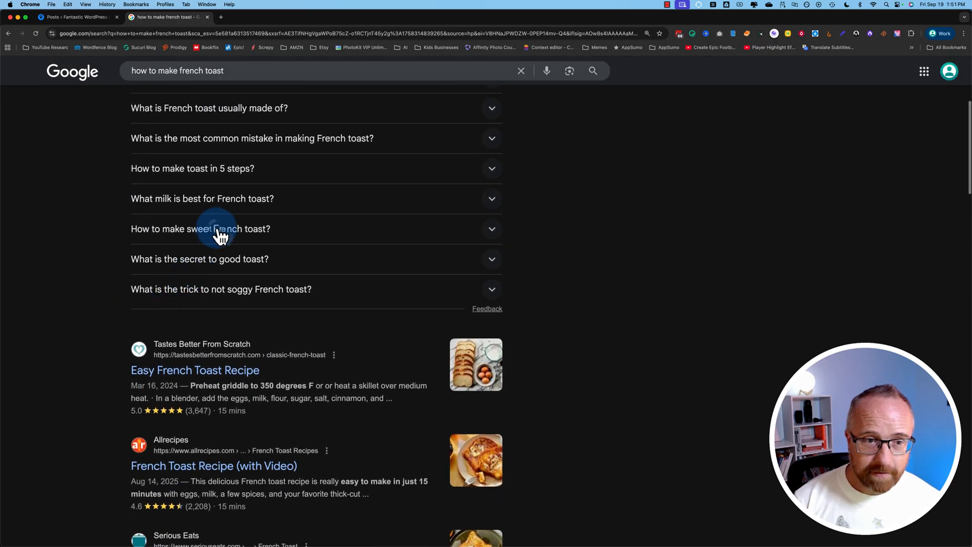
{"action": "left_click", "coordinate": [199, 258]}
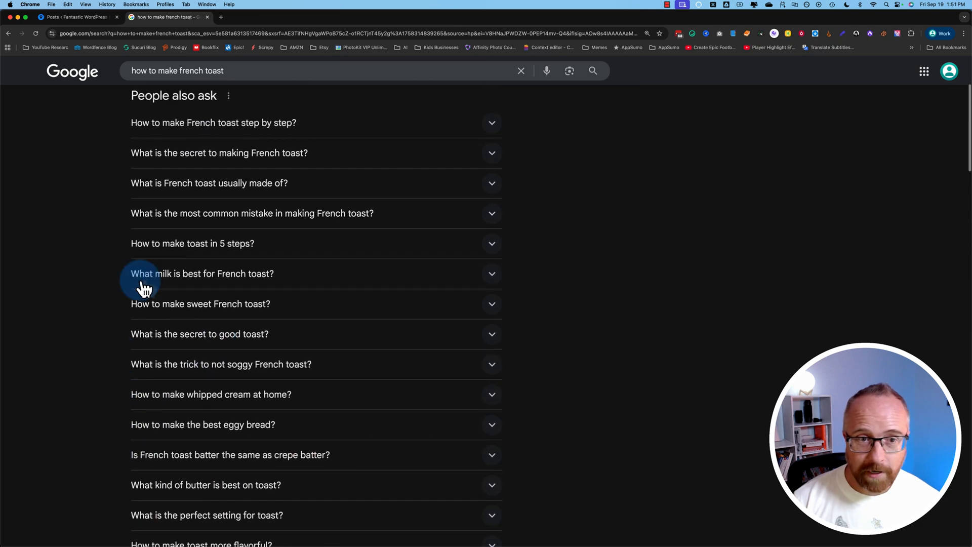
Scroll past Recipes and the second People also ask box to related searches
{"action": "scroll", "scroll_direction": "down", "scroll_amount": 3}
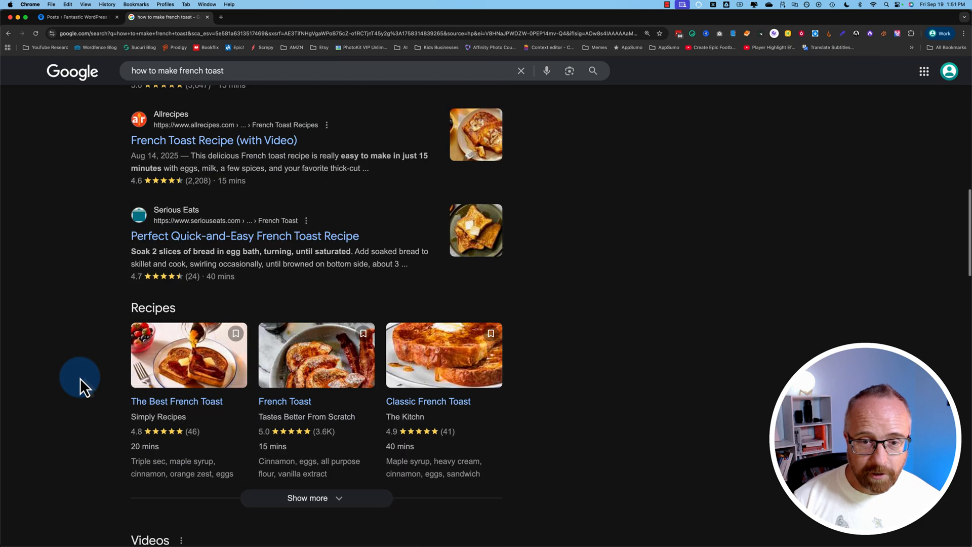
{"action": "scroll", "scroll_direction": "down", "scroll_amount": 3}
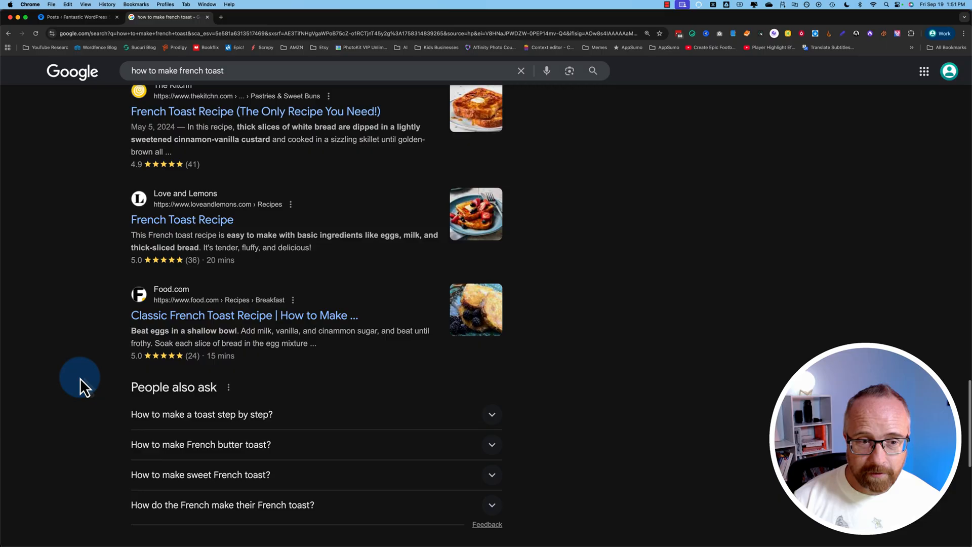
{"action": "scroll", "scroll_direction": "down", "scroll_amount": 3}
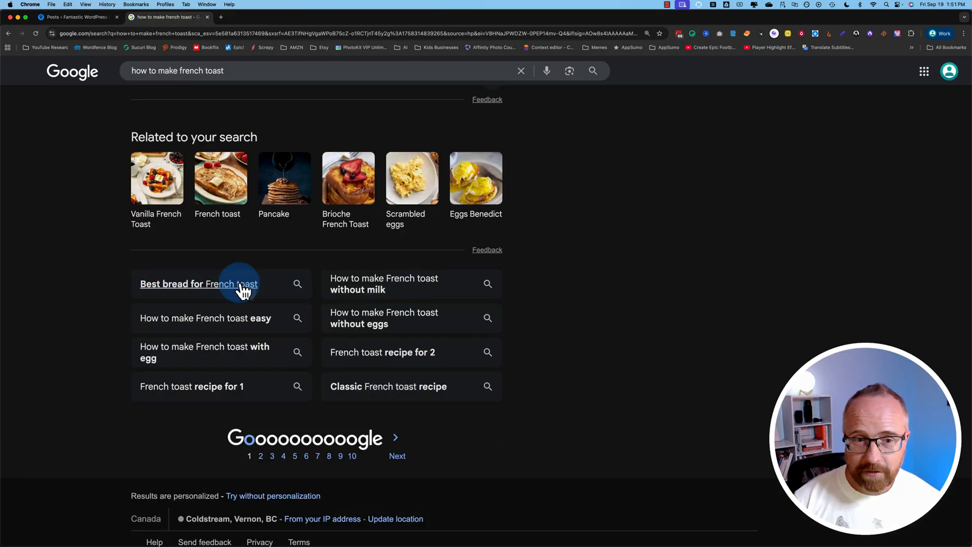
{"action": "mouse_move", "coordinate": [283, 363]}
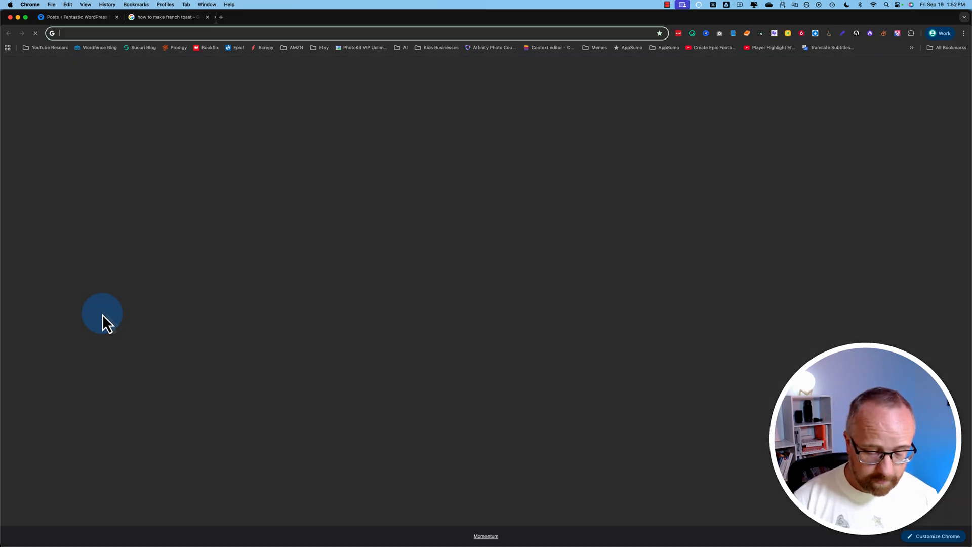
Explore Google Trends search interest for 'How to make French toast easy'
{"action": "type", "text": "trends.google.com/trends/"}
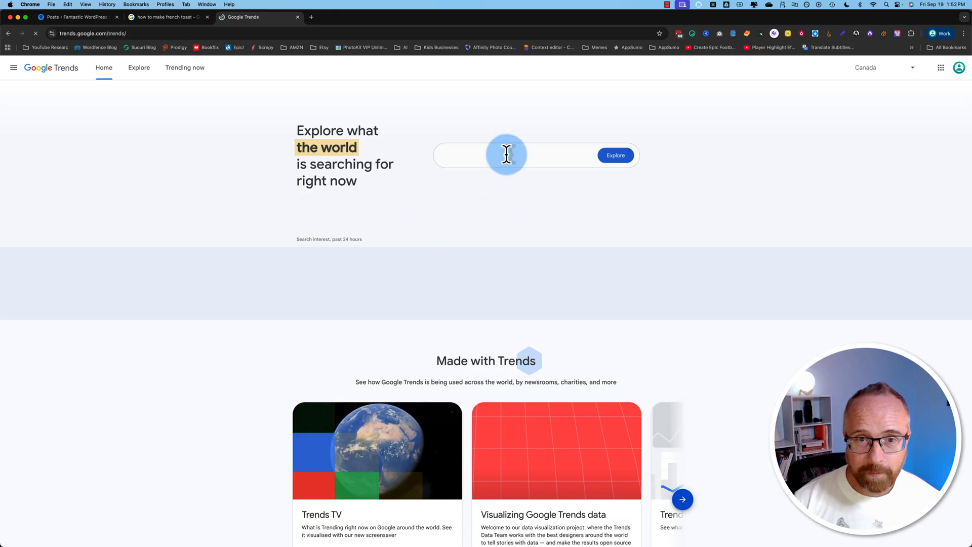
{"action": "type", "text": "How to make French toast easy"}
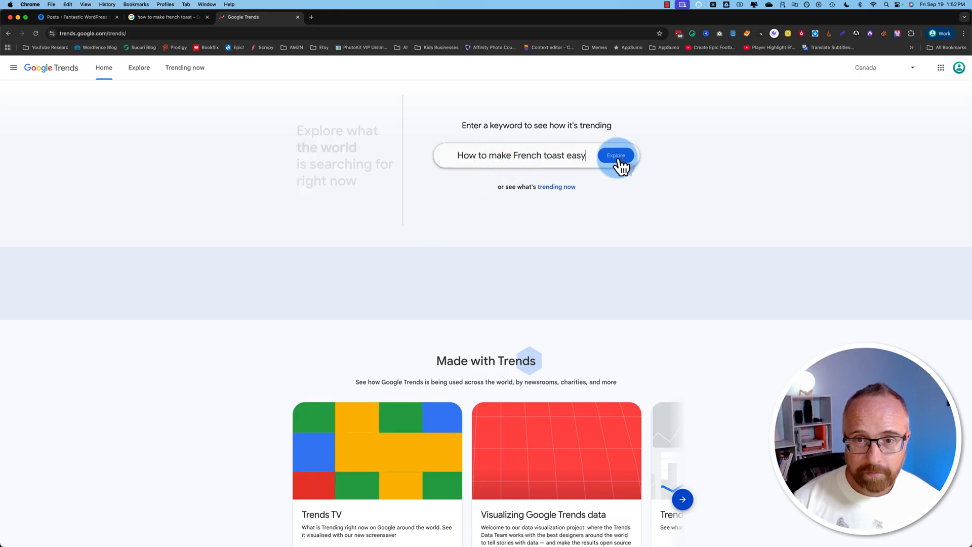
{"action": "left_click", "coordinate": [615, 156]}
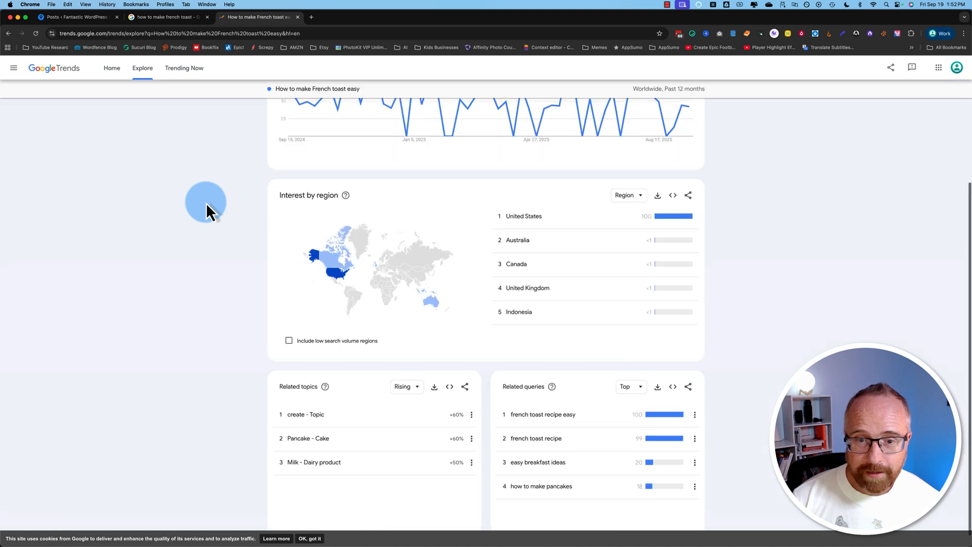
{"action": "scroll", "scroll_direction": "down", "scroll_amount": 3}
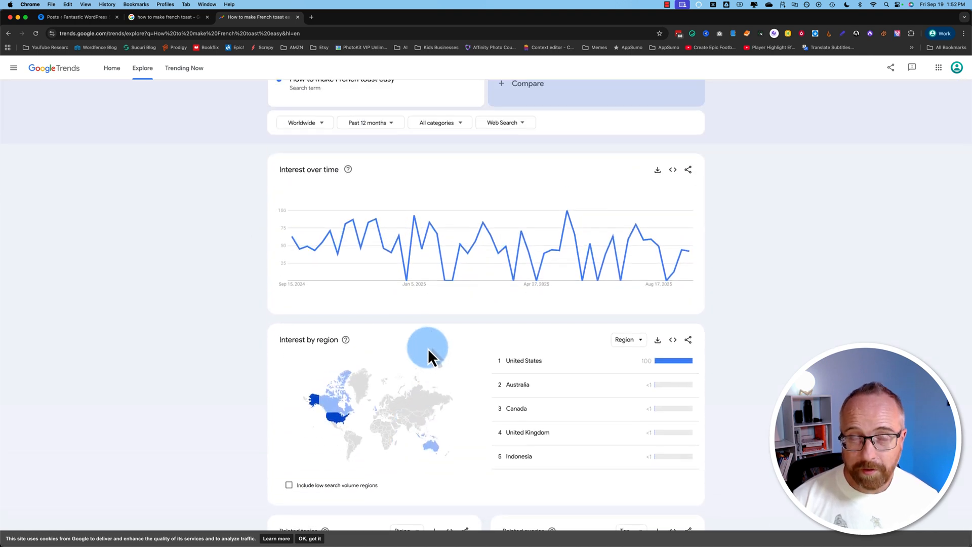
{"action": "mouse_move", "coordinate": [508, 227]}
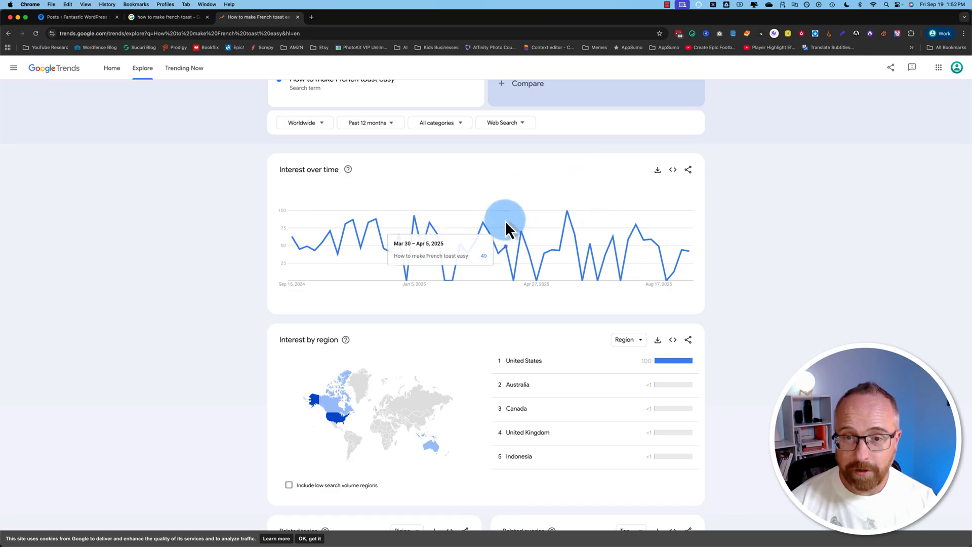
{"action": "mouse_move", "coordinate": [367, 235]}
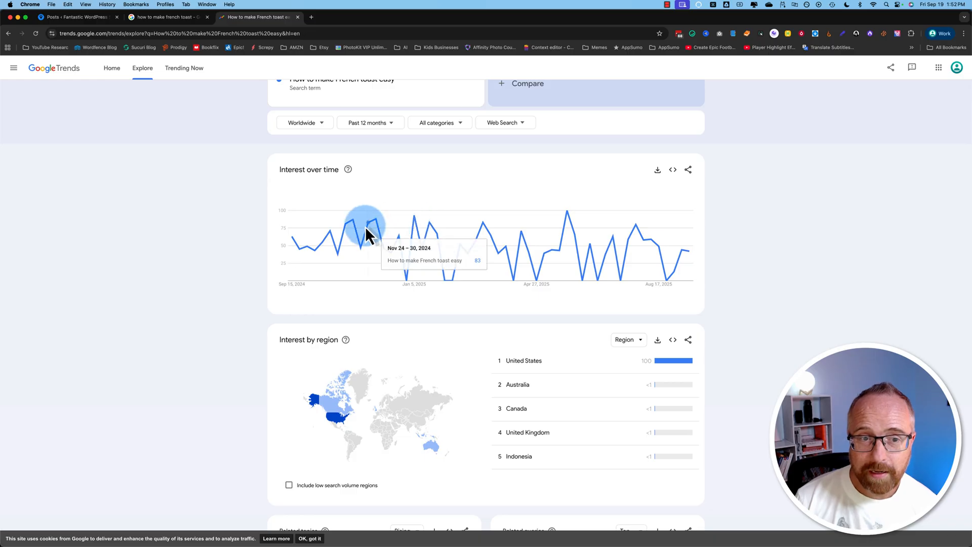
{"action": "mouse_move", "coordinate": [353, 280]}
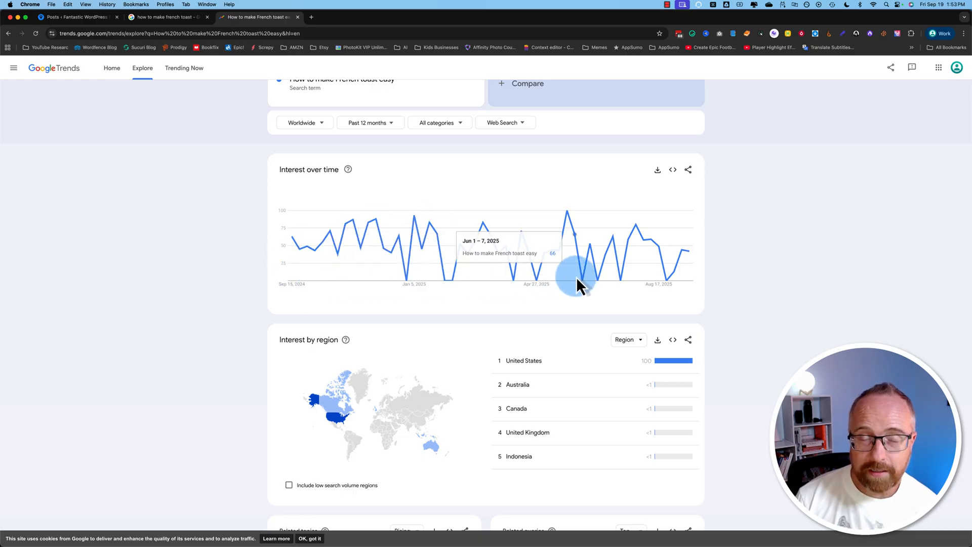
{"action": "mouse_move", "coordinate": [452, 334]}
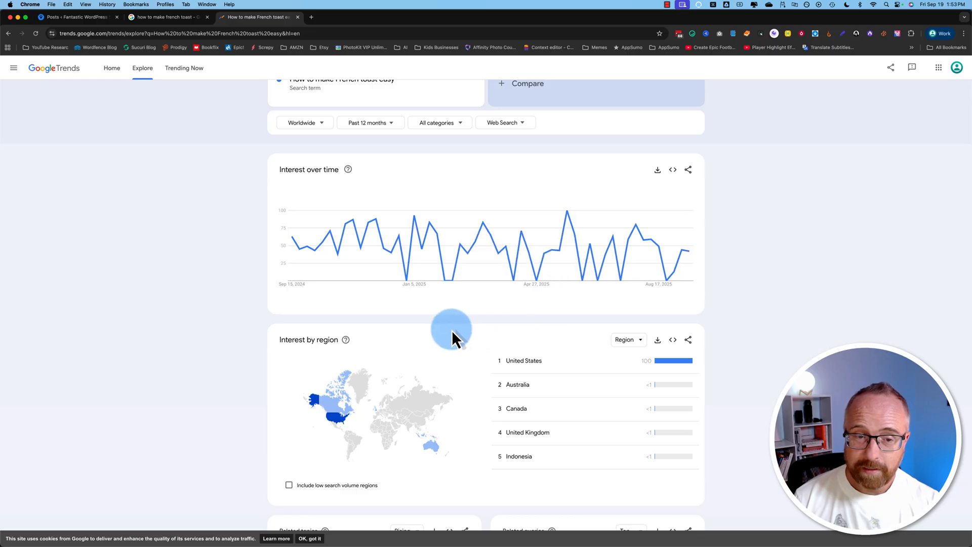
{"action": "scroll", "scroll_direction": "down", "scroll_amount": 3}
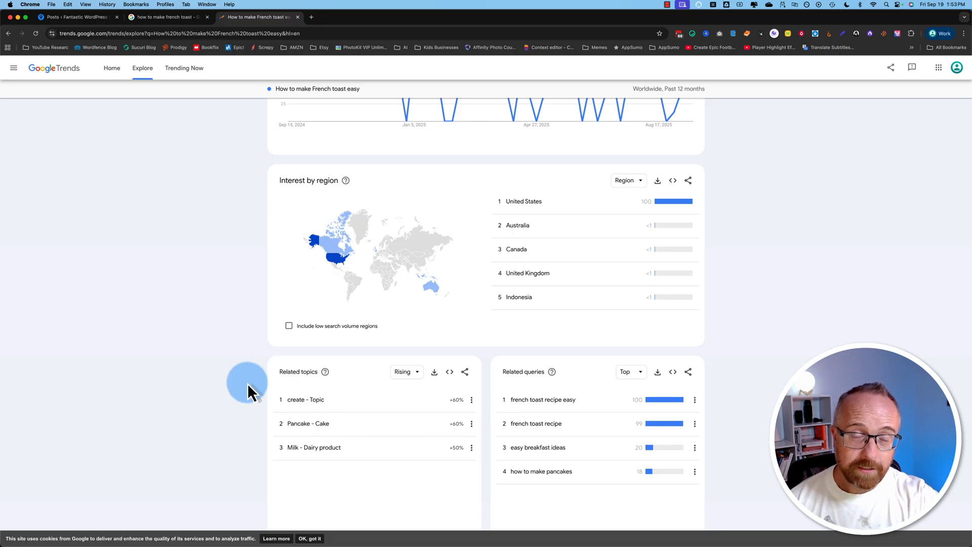
{"action": "scroll", "scroll_direction": "down", "scroll_amount": 3}
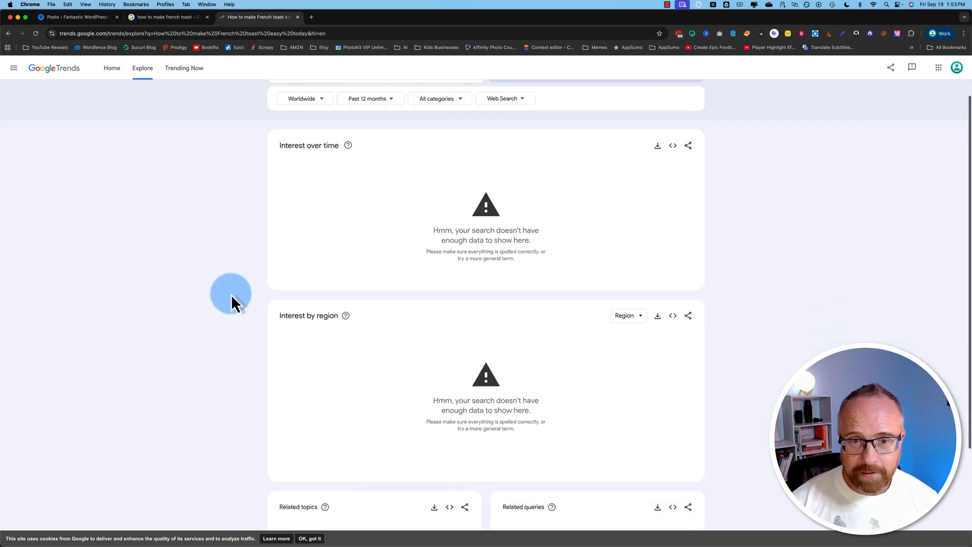
Scroll through the 'not enough data' panels for 'How to make French toast easy today'
{"action": "scroll", "scroll_direction": "down", "scroll_amount": 3}
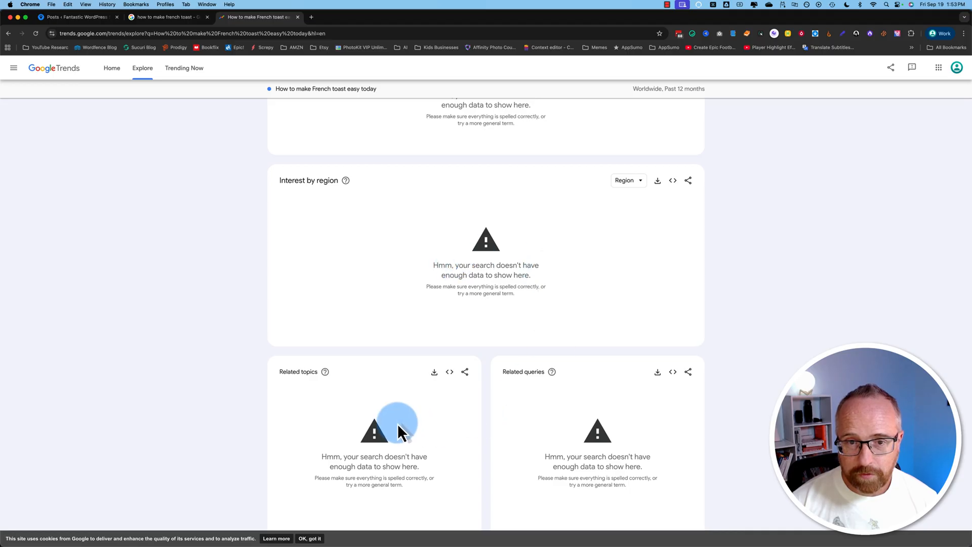
{"action": "mouse_move", "coordinate": [432, 322]}
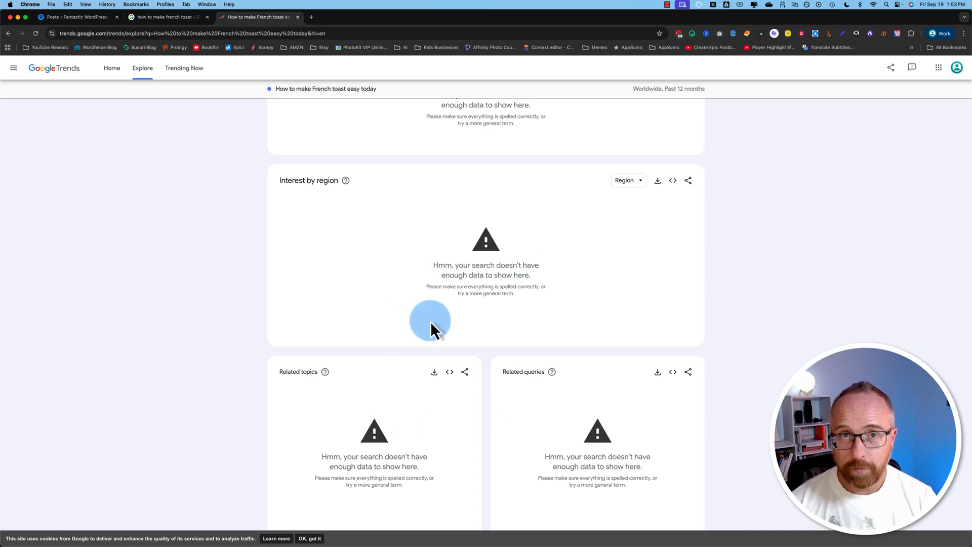
{"action": "scroll", "scroll_direction": "down", "scroll_amount": 3}
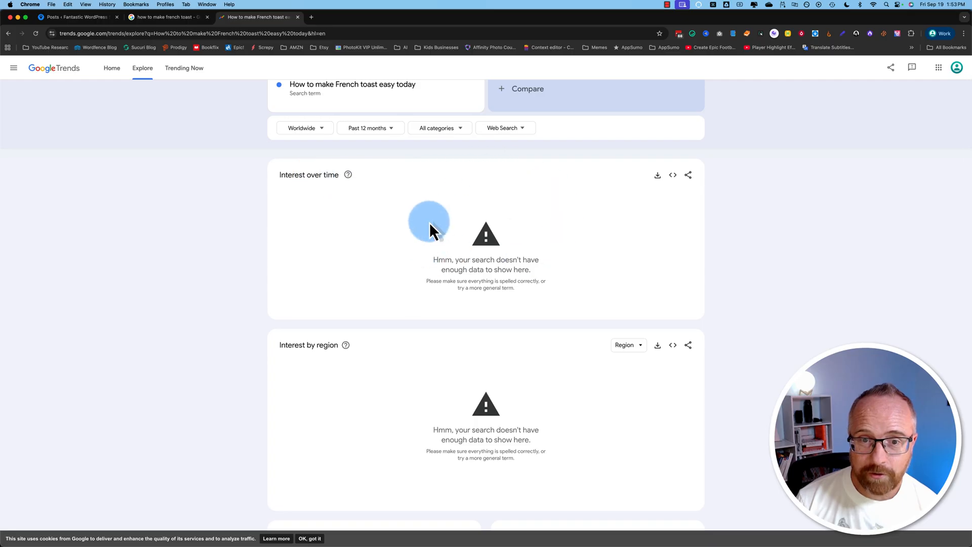
{"action": "mouse_move", "coordinate": [548, 241]}
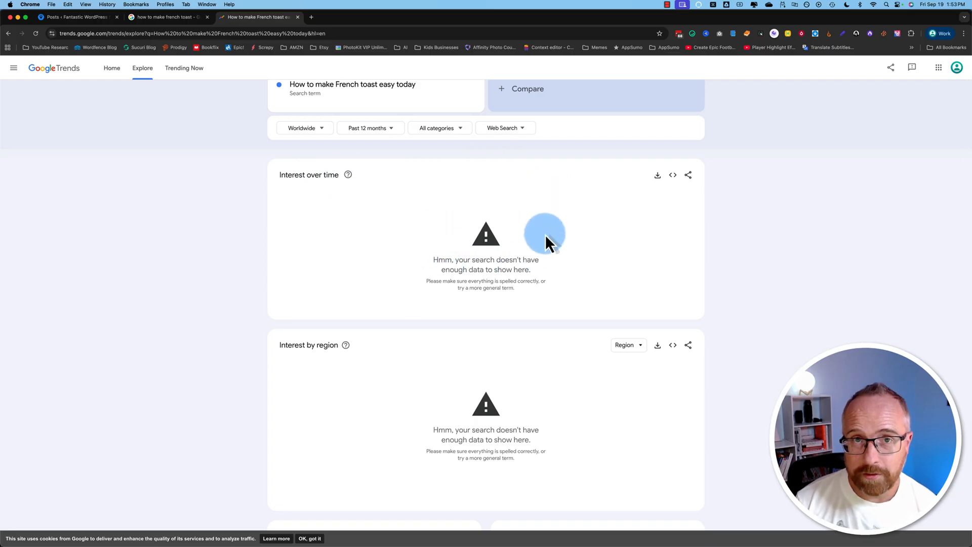
{"action": "mouse_move", "coordinate": [558, 185]}
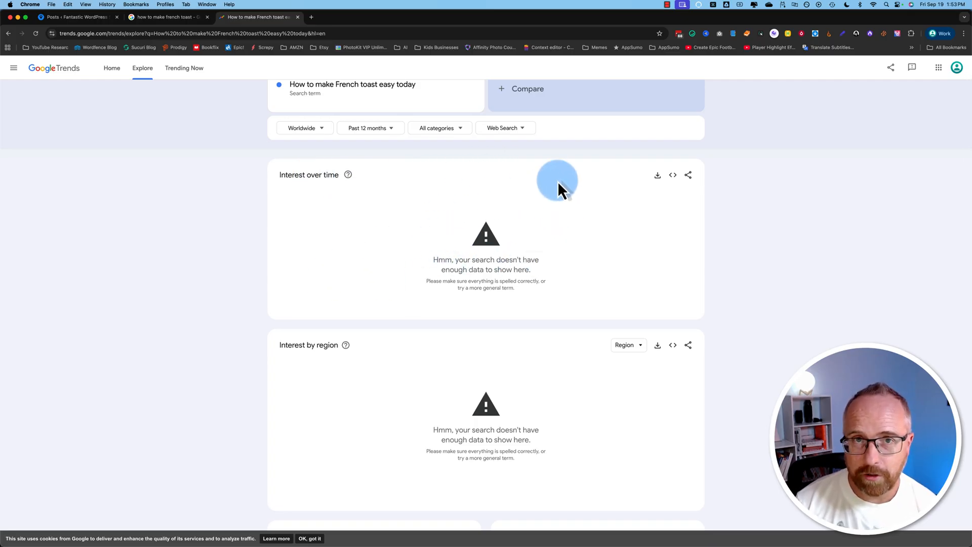
{"action": "scroll", "scroll_direction": "down", "scroll_amount": 3}
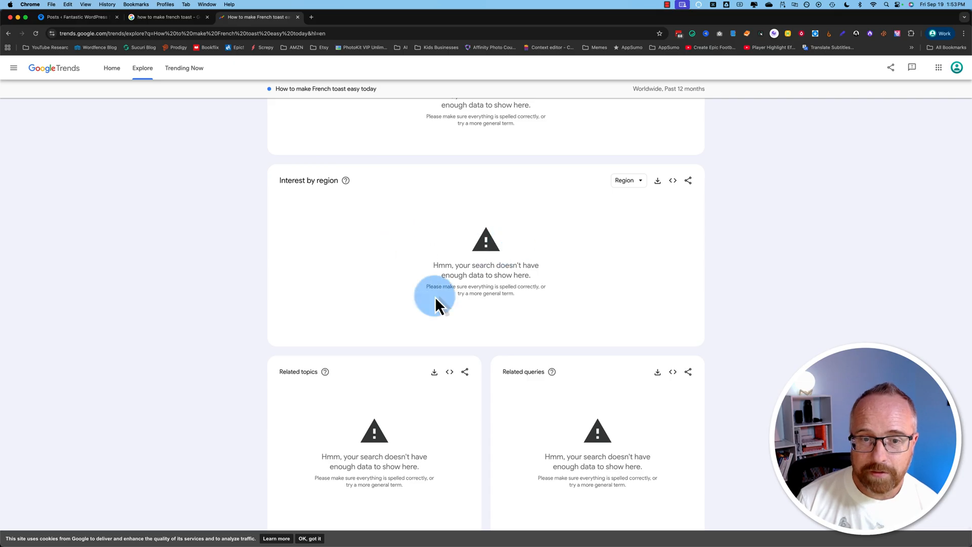
{"action": "scroll", "scroll_direction": "down", "scroll_amount": 3}
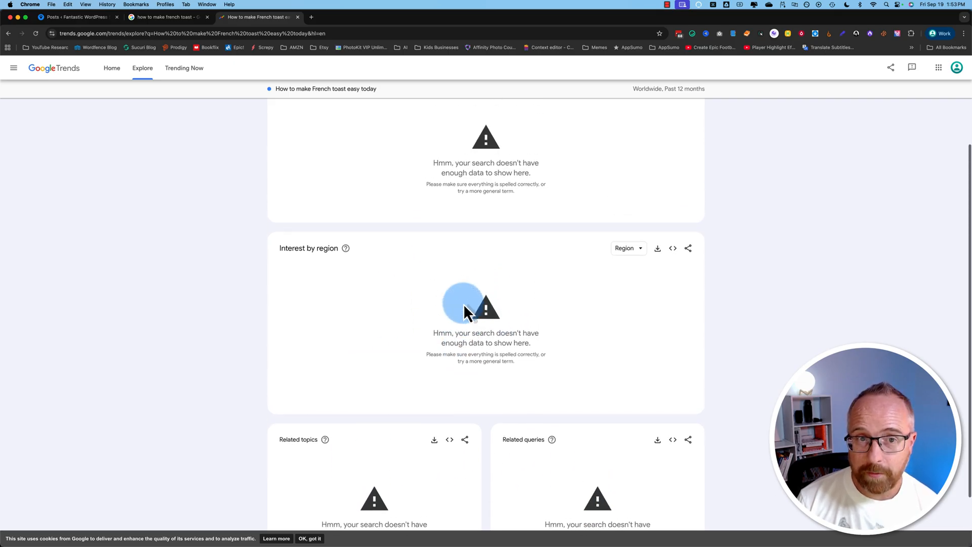
{"action": "scroll", "scroll_direction": "down", "scroll_amount": 3}
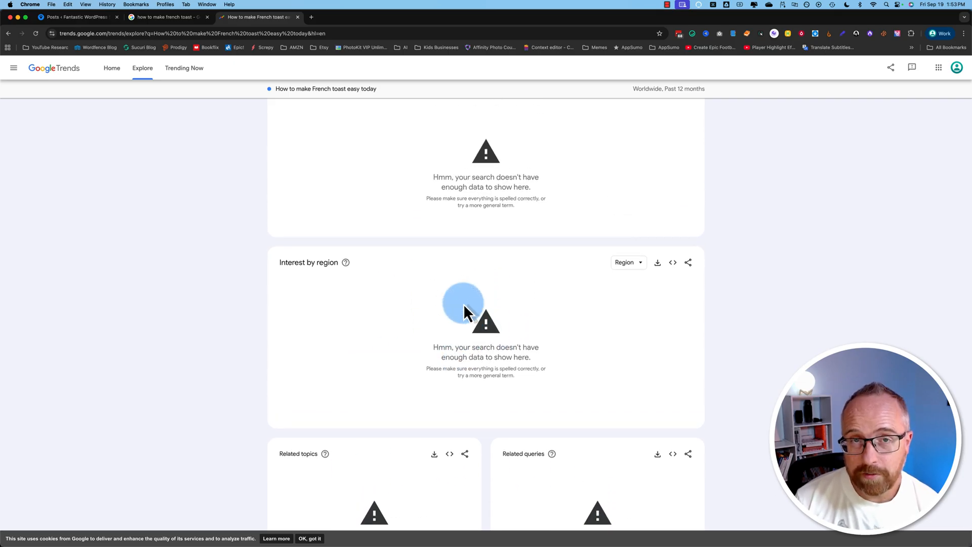